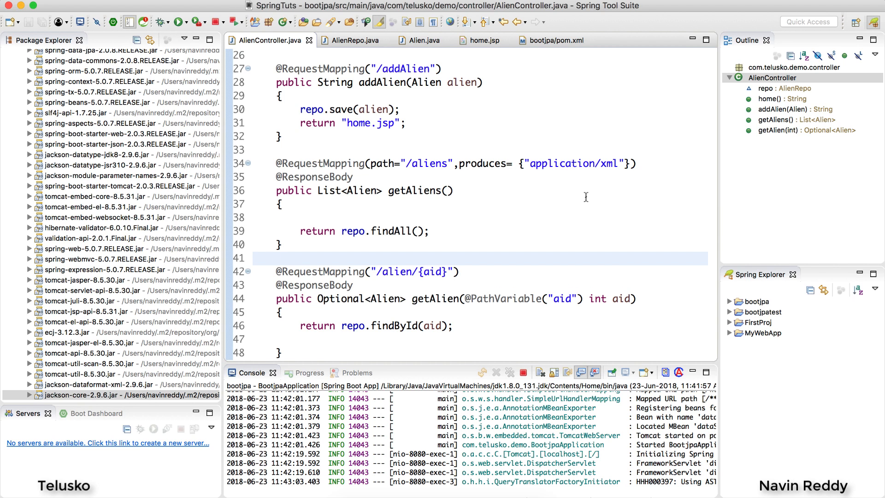
{"action": "left_click", "coordinate": [278, 258]}
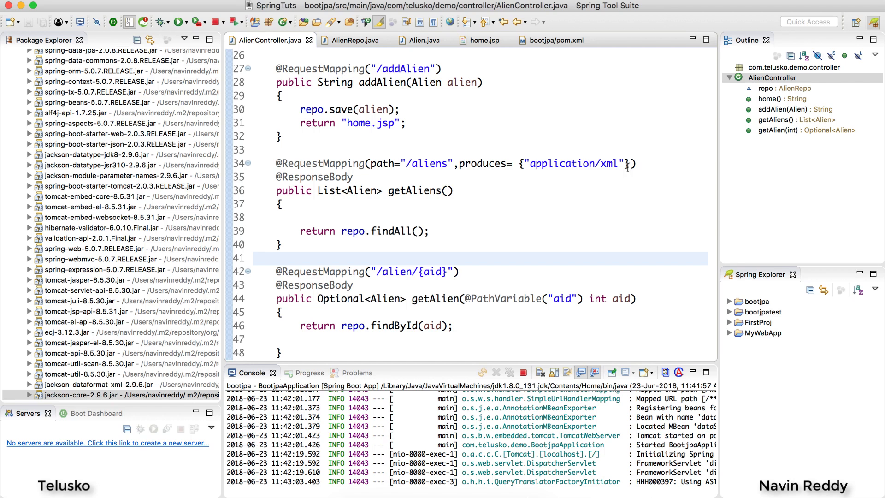
{"action": "left_click", "coordinate": [278, 259]}
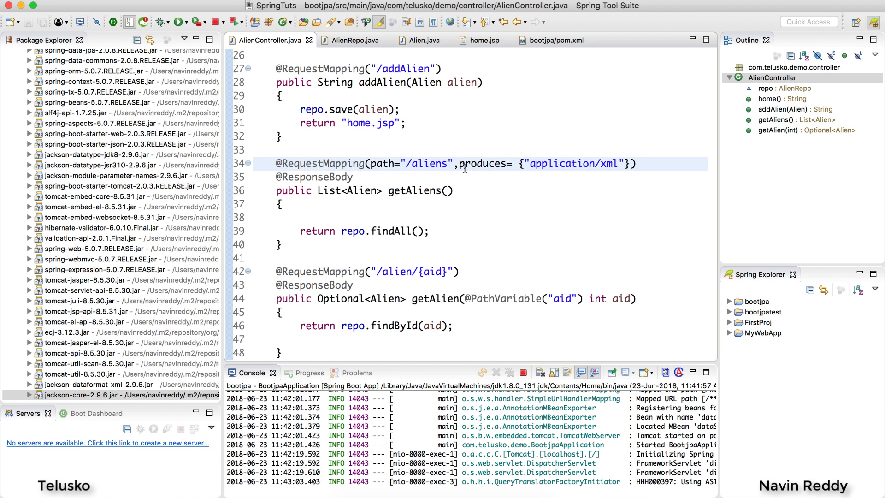
{"action": "left_click", "coordinate": [629, 164]}
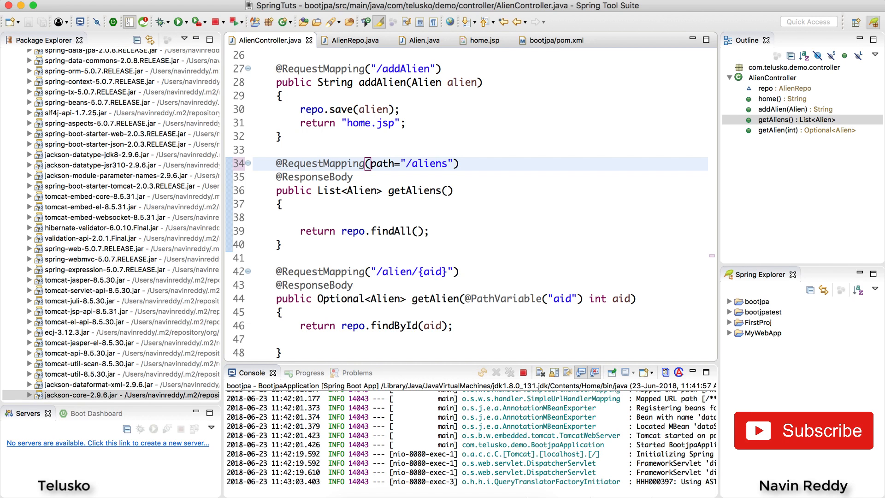
{"action": "type", "text": ",produces= {\"application/xml\"}"}
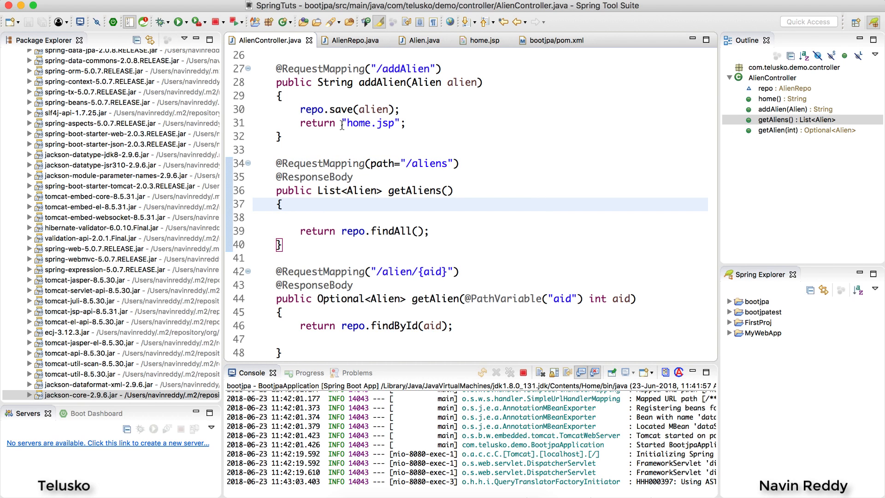
{"action": "left_click", "coordinate": [283, 204]}
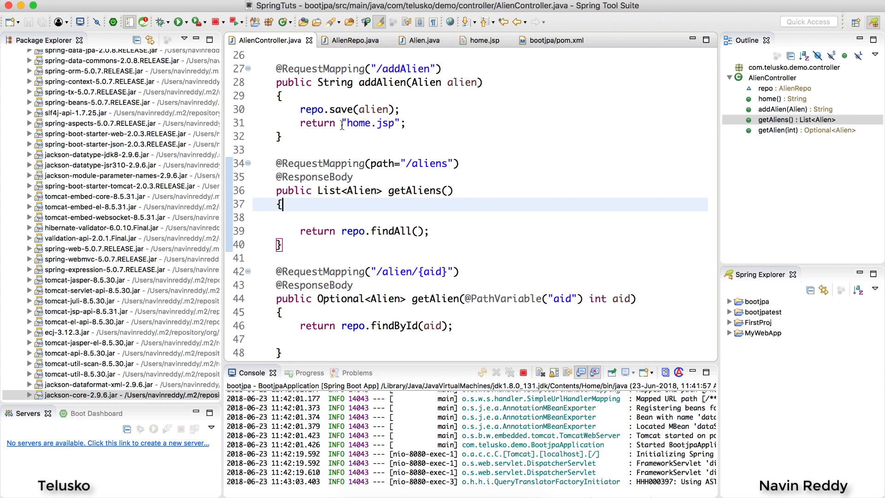
{"action": "key", "text": "Cmd+Tab"}
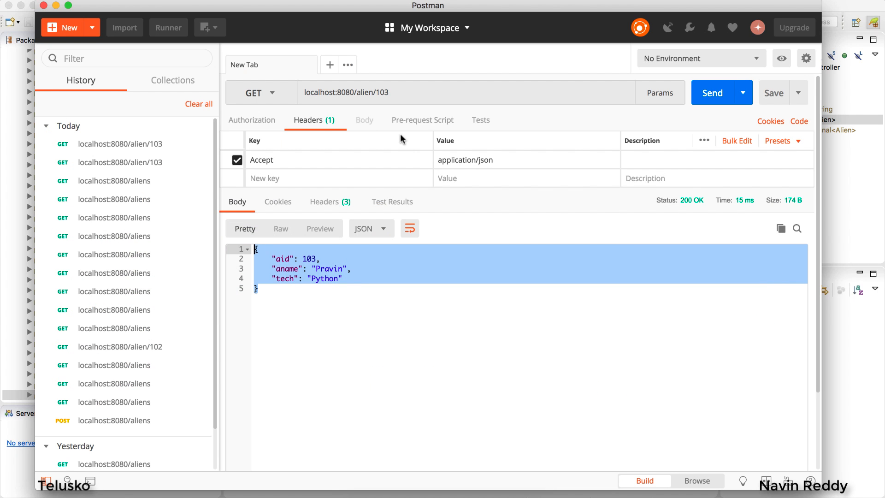
{"action": "mouse_move", "coordinate": [299, 100]}
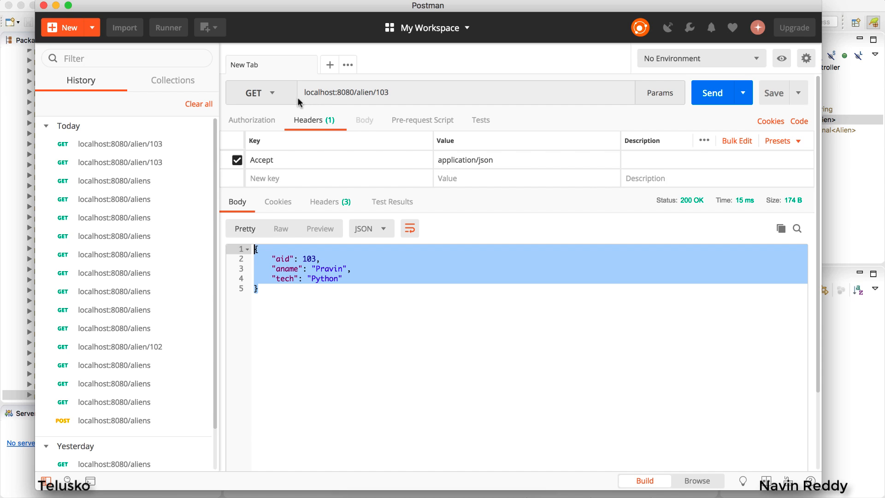
Change the request to POST localhost:8080/alien, dropping the /103 id from the URL.
{"action": "left_click", "coordinate": [261, 92]}
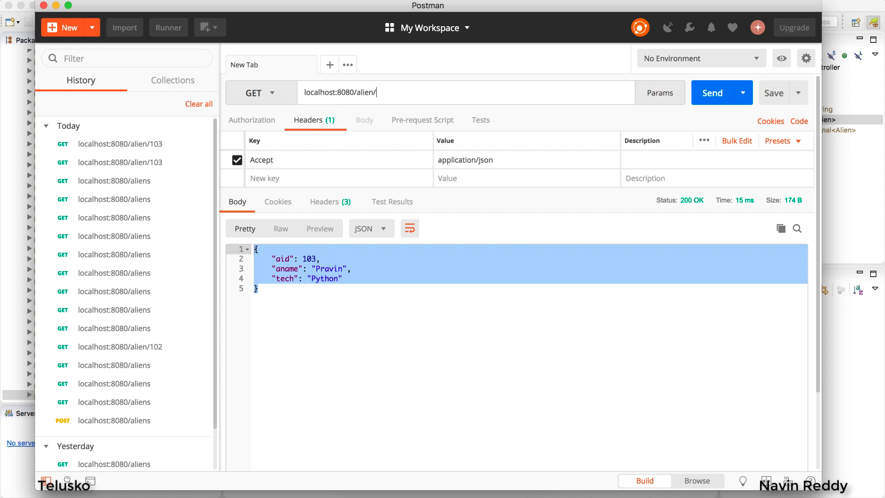
{"action": "key", "text": "Backspace"}
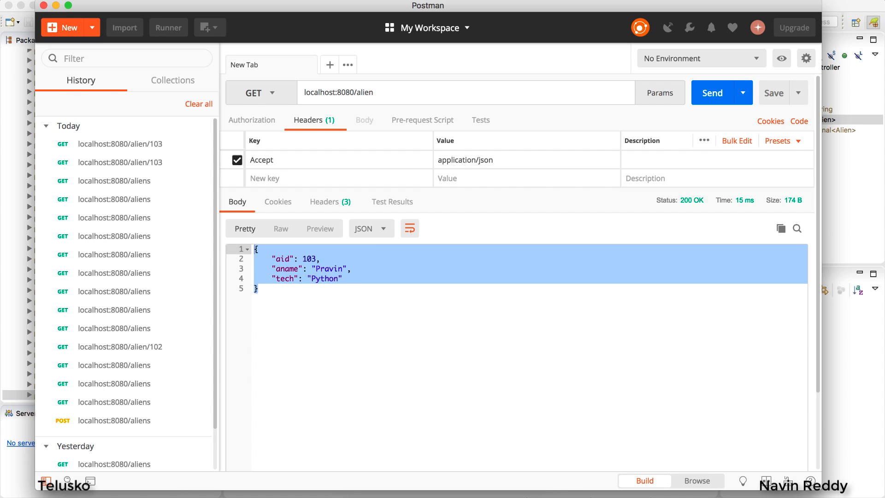
{"action": "mouse_move", "coordinate": [293, 98]}
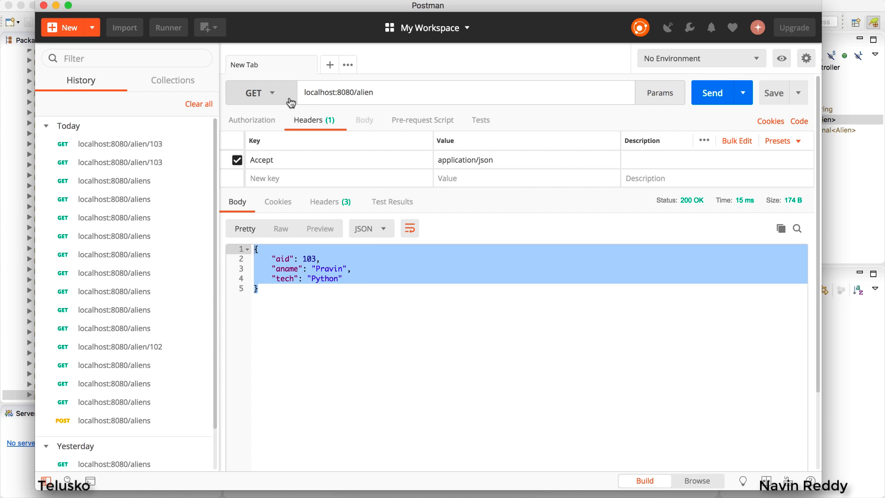
{"action": "left_click", "coordinate": [261, 92]}
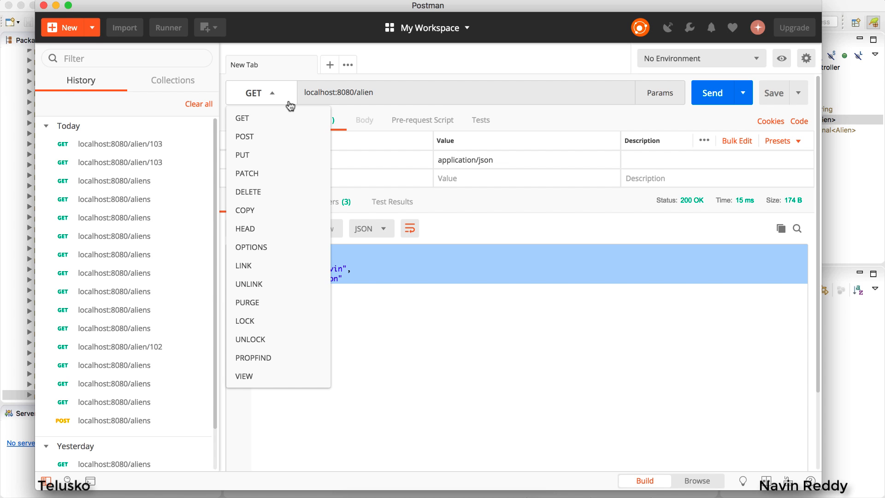
{"action": "left_click", "coordinate": [243, 136]}
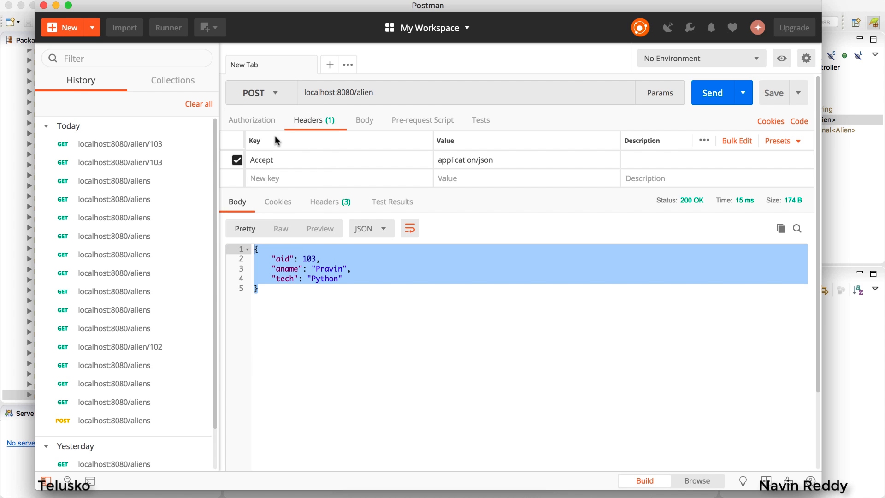
{"action": "mouse_move", "coordinate": [475, 130]}
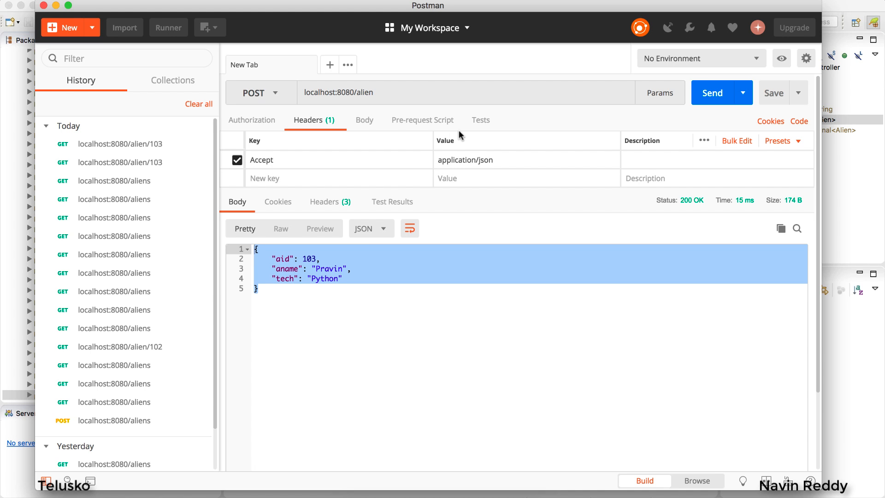
{"action": "mouse_move", "coordinate": [391, 126]}
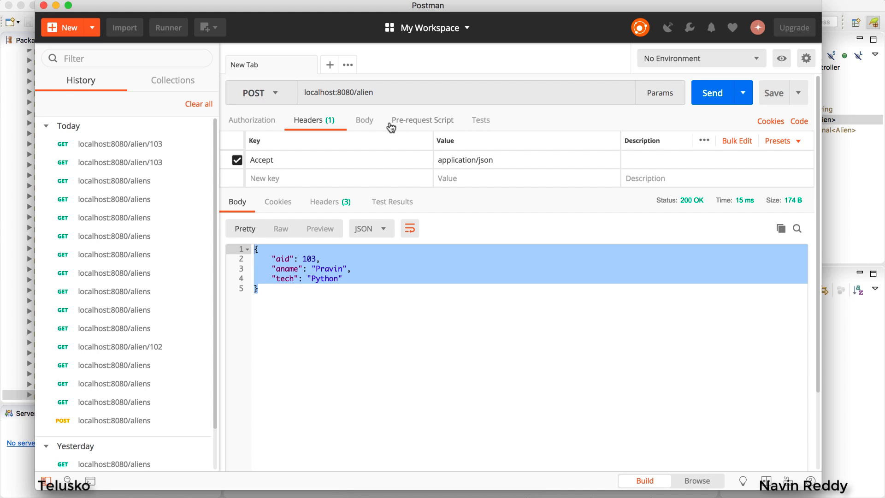
In the Body settings, try form-data and binary, settling on a raw text body.
{"action": "left_click", "coordinate": [365, 120]}
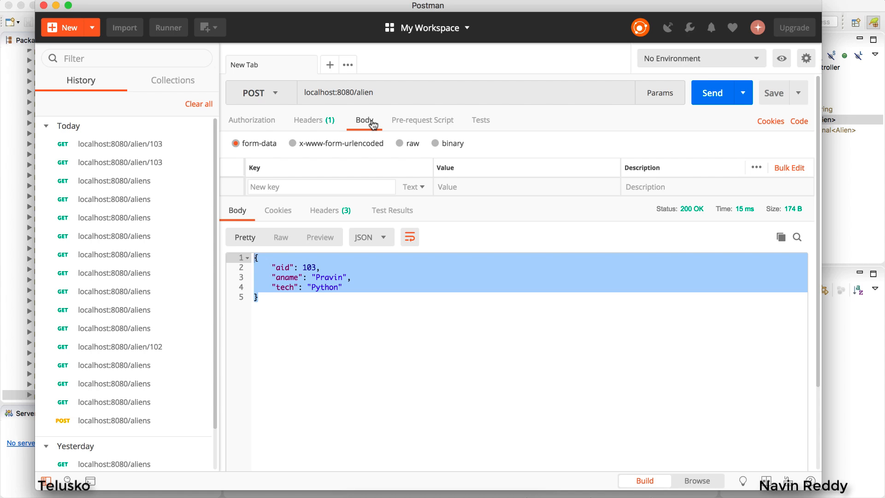
{"action": "mouse_move", "coordinate": [278, 158]}
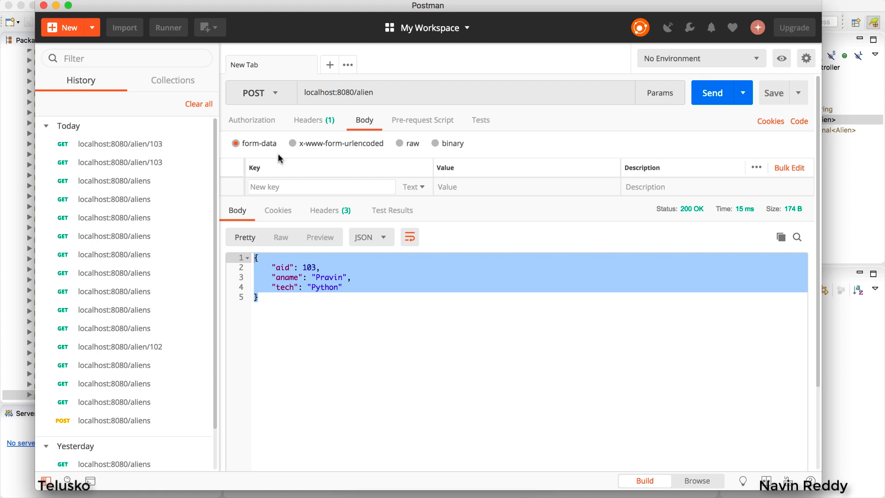
{"action": "left_click", "coordinate": [292, 143]}
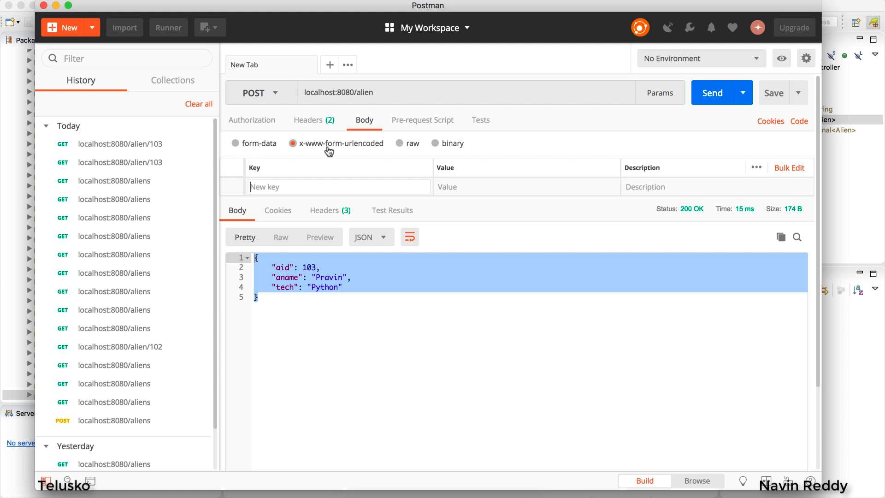
{"action": "left_click", "coordinate": [435, 143]}
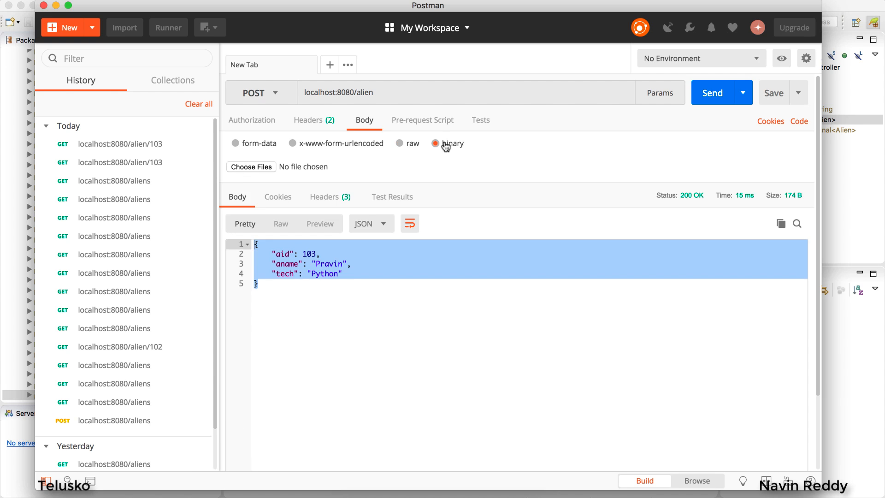
{"action": "left_click", "coordinate": [398, 143]}
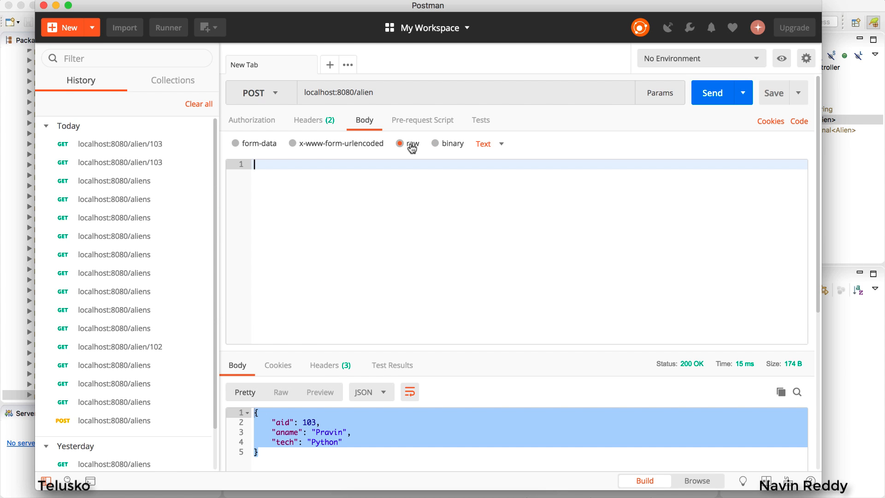
{"action": "mouse_move", "coordinate": [277, 143]}
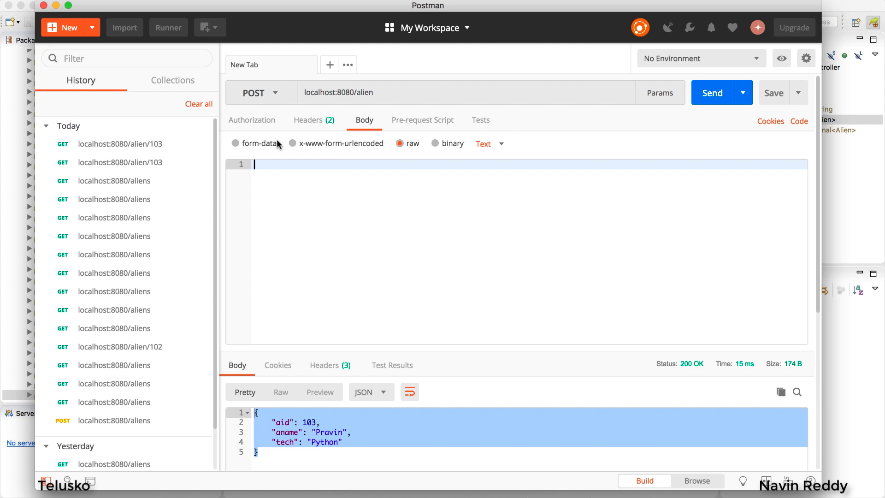
Send the POST with form-data body aid 106, aname Priya, tech ML.
{"action": "left_click", "coordinate": [235, 143]}
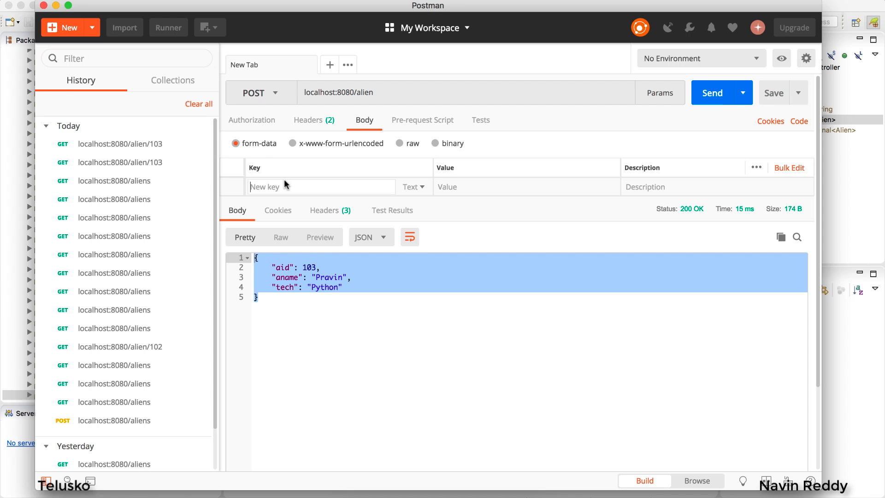
{"action": "type", "text": "aid"}
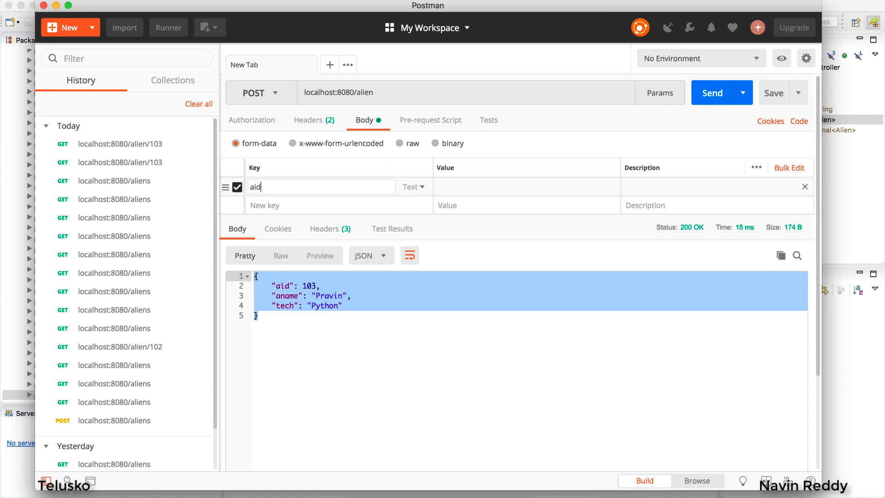
{"action": "type", "text": "106"}
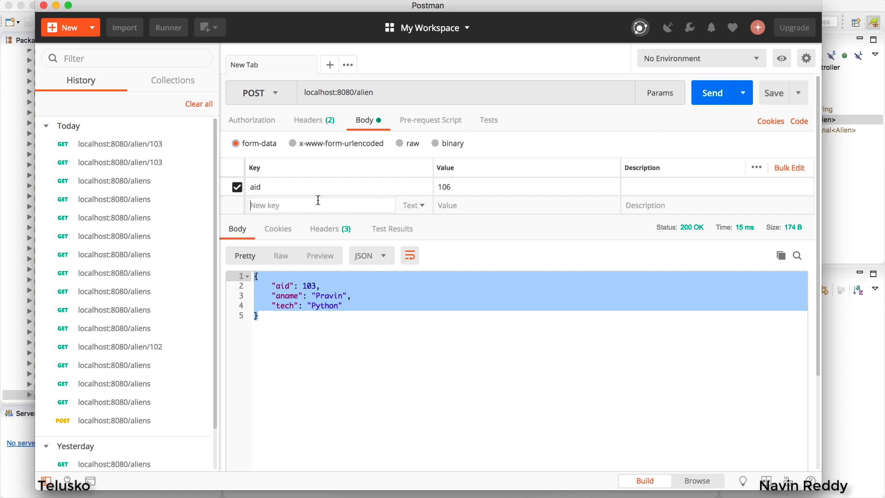
{"action": "type", "text": "aname"}
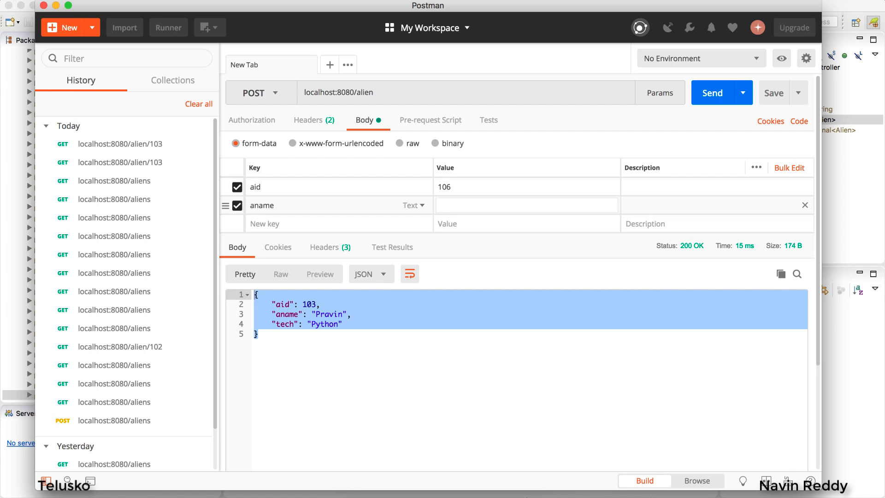
{"action": "type", "text": "Priya"}
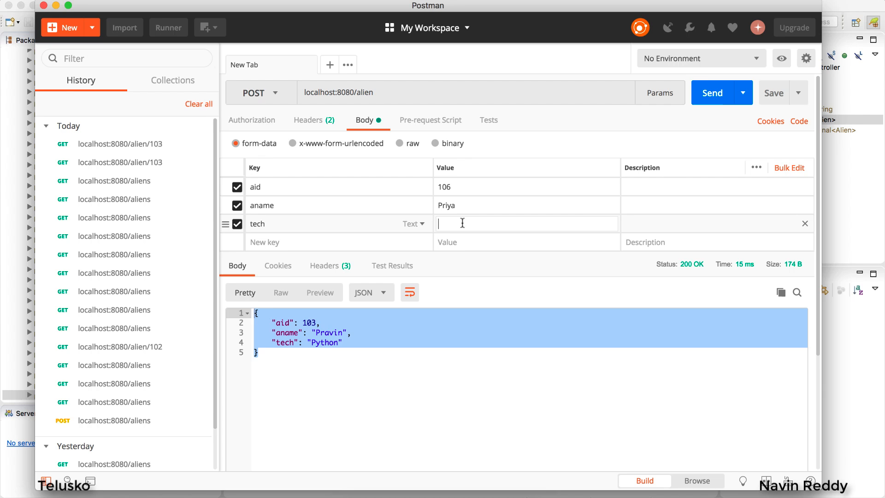
{"action": "type", "text": "ML"}
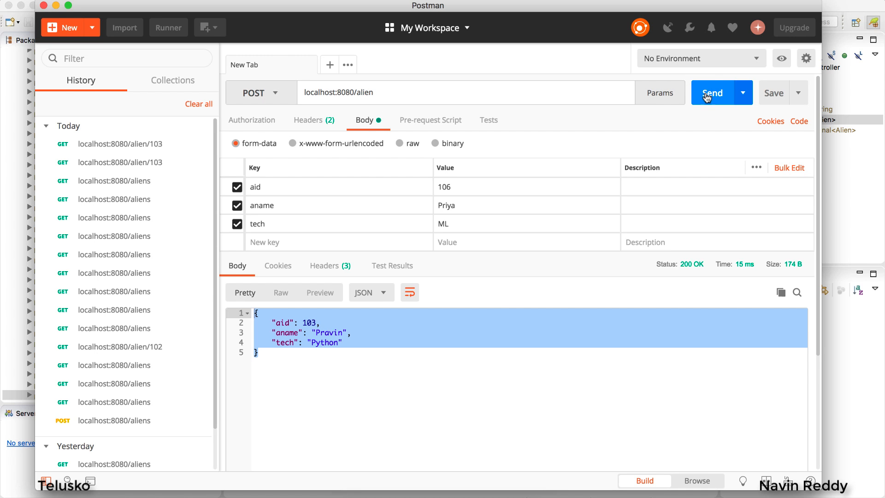
{"action": "left_click", "coordinate": [712, 93]}
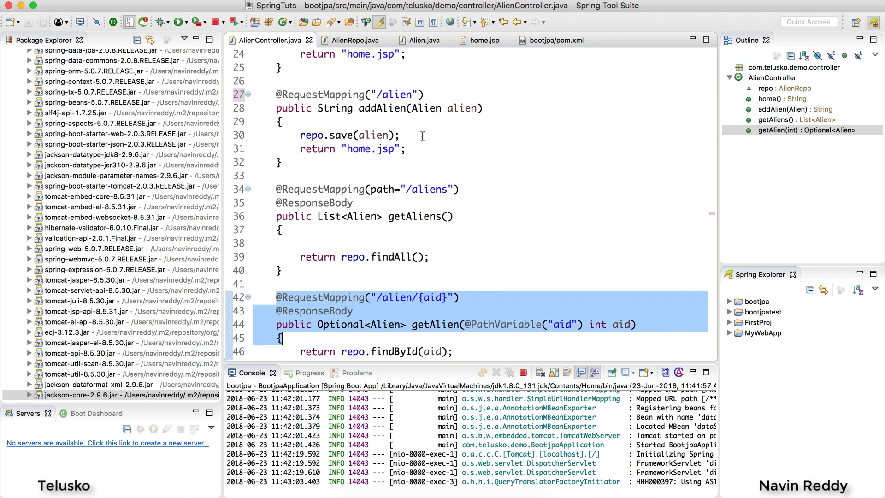
{"action": "mouse_move", "coordinate": [373, 109]}
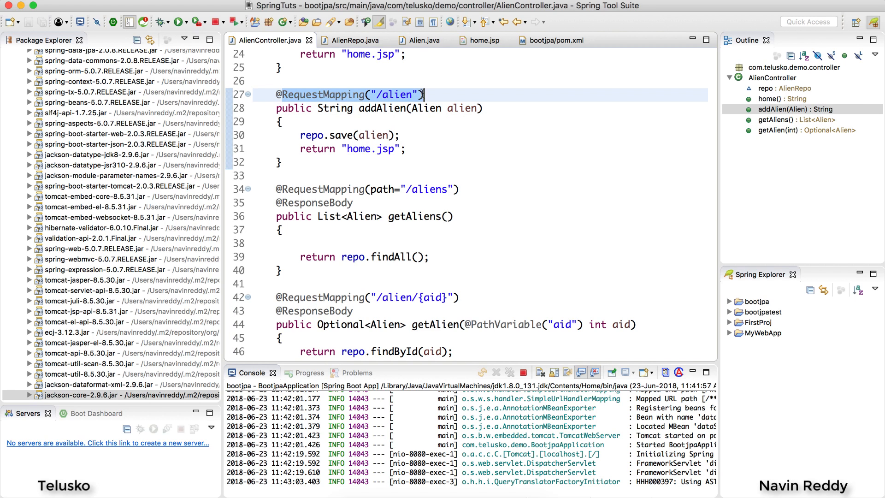
{"action": "left_click", "coordinate": [465, 297]}
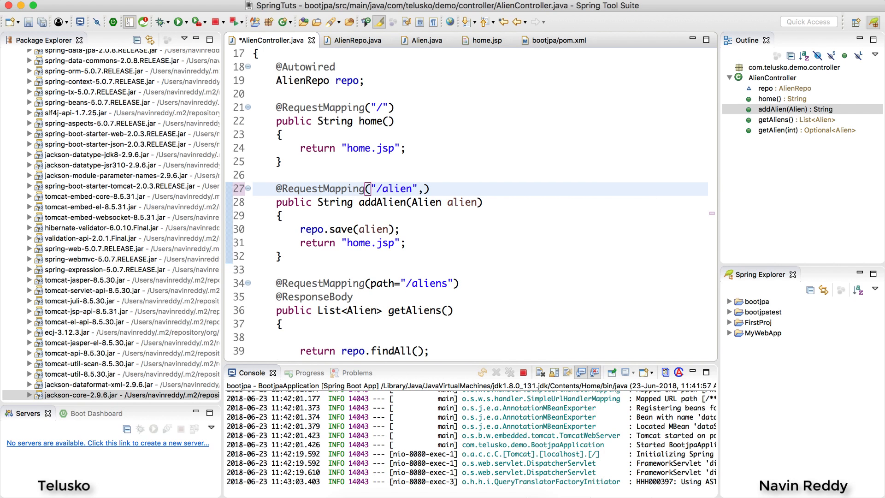
{"action": "key", "text": "Backspace"}
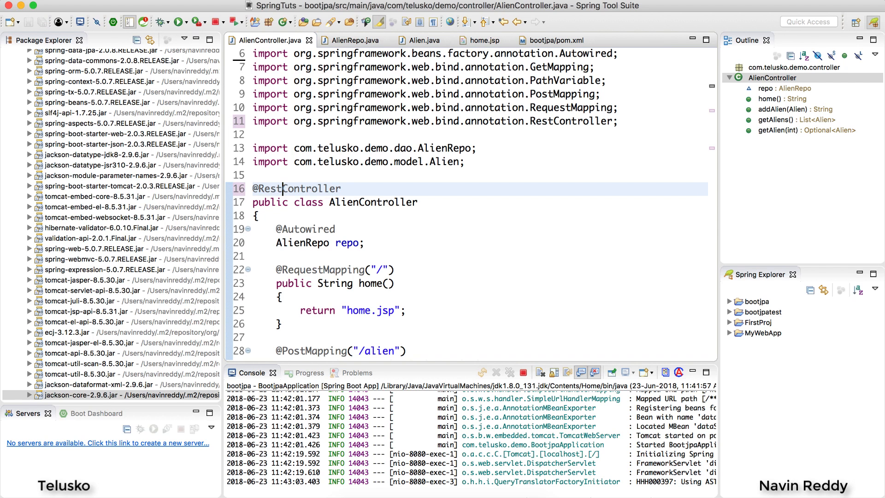
Change addAlien's return type to Alien, return alien; instead of home.jsp, and save.
{"action": "scroll", "scroll_direction": "down", "scroll_amount": 3}
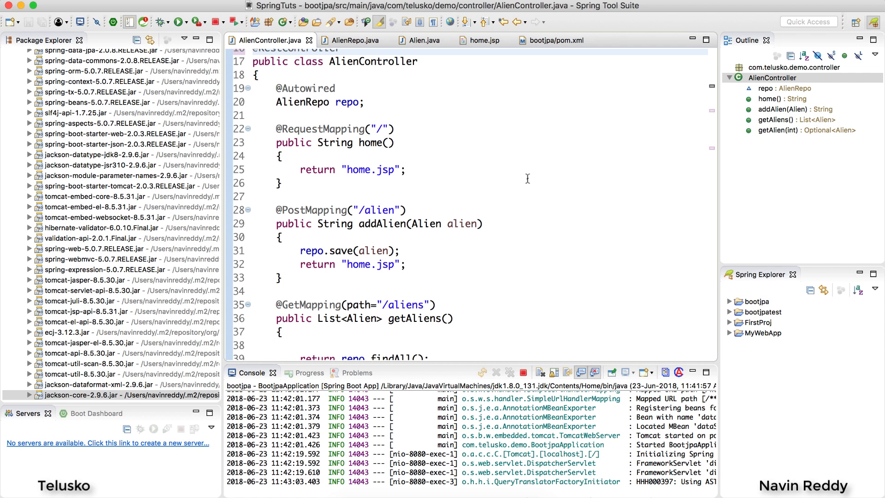
{"action": "scroll", "scroll_direction": "down", "scroll_amount": 3}
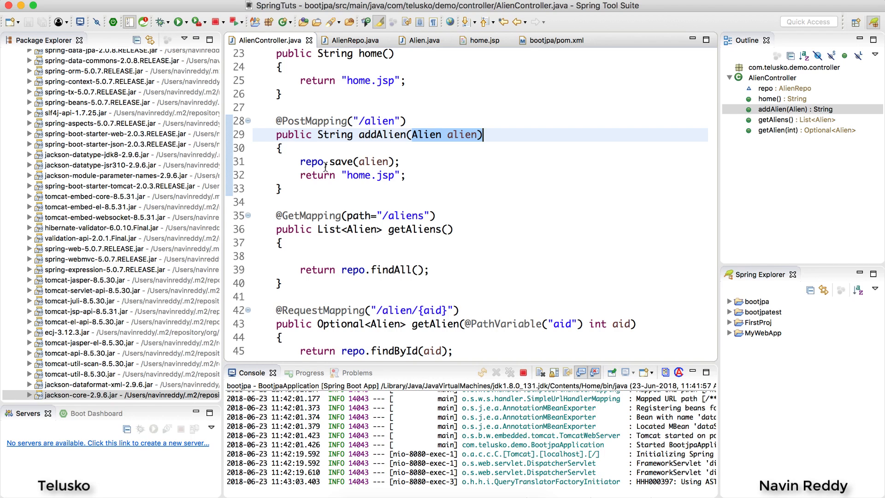
{"action": "left_click", "coordinate": [353, 135]}
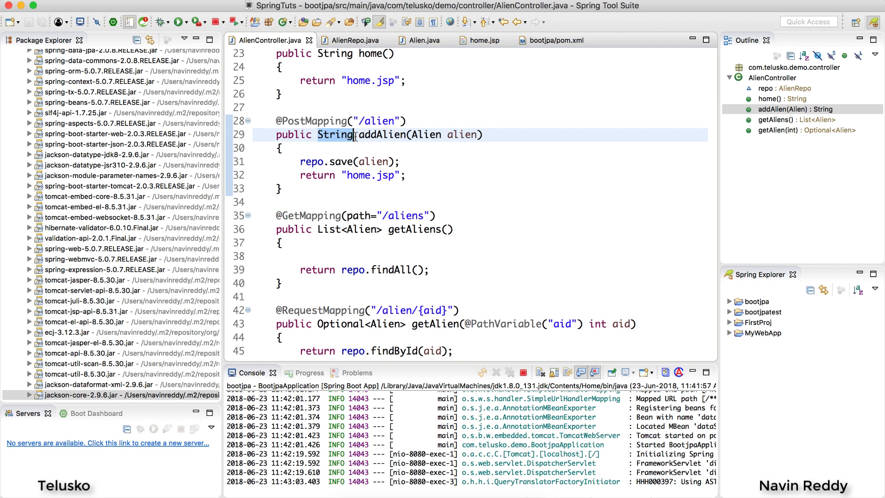
{"action": "type", "text": "Alien"}
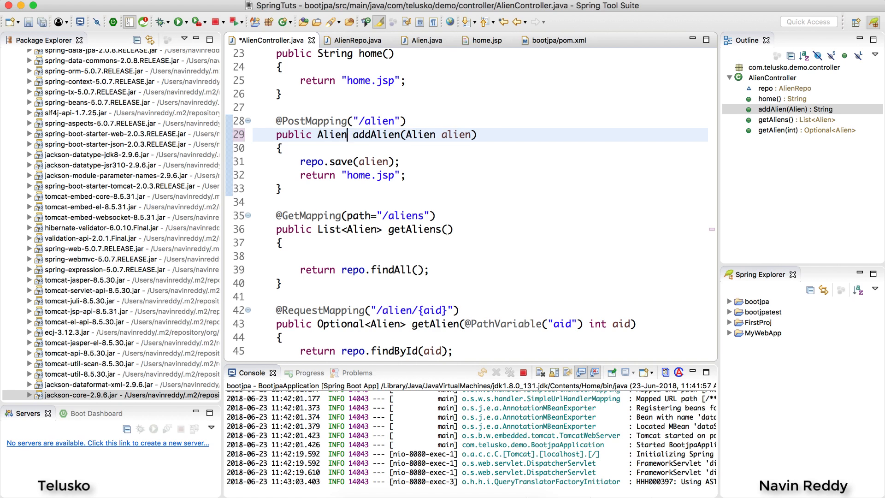
{"action": "key", "text": "cmd+s"}
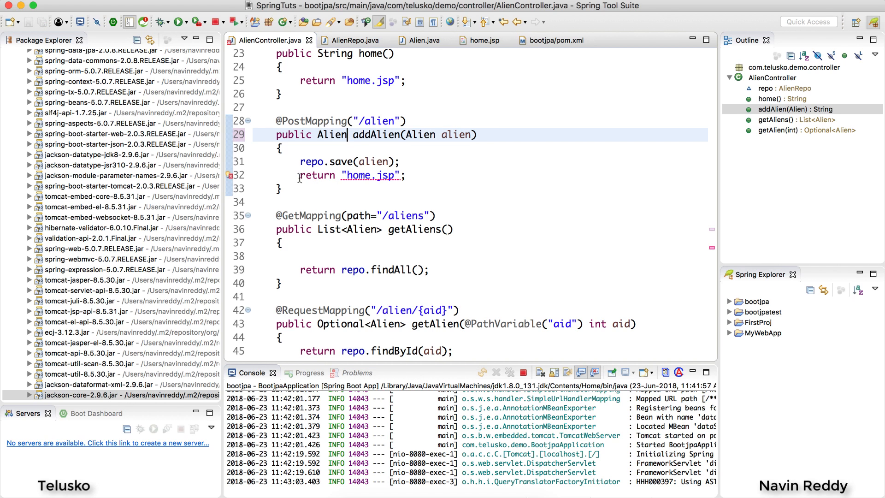
{"action": "type", "text": "a;"}
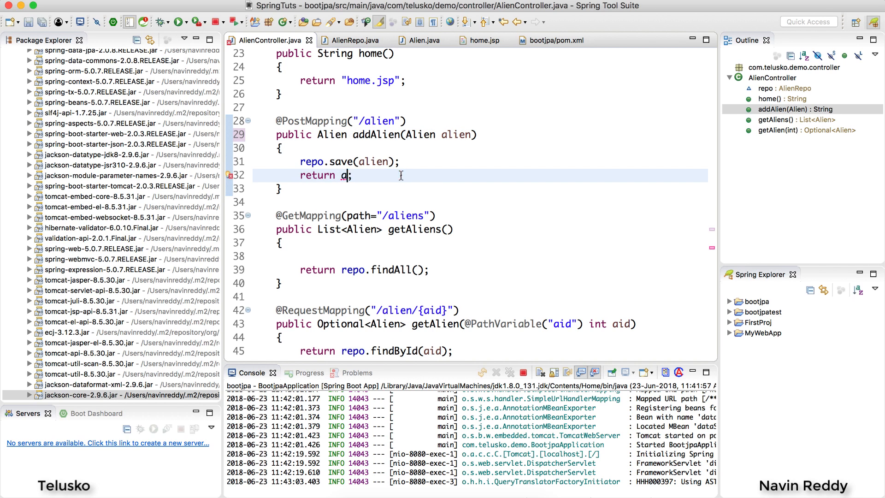
{"action": "type", "text": "lien"}
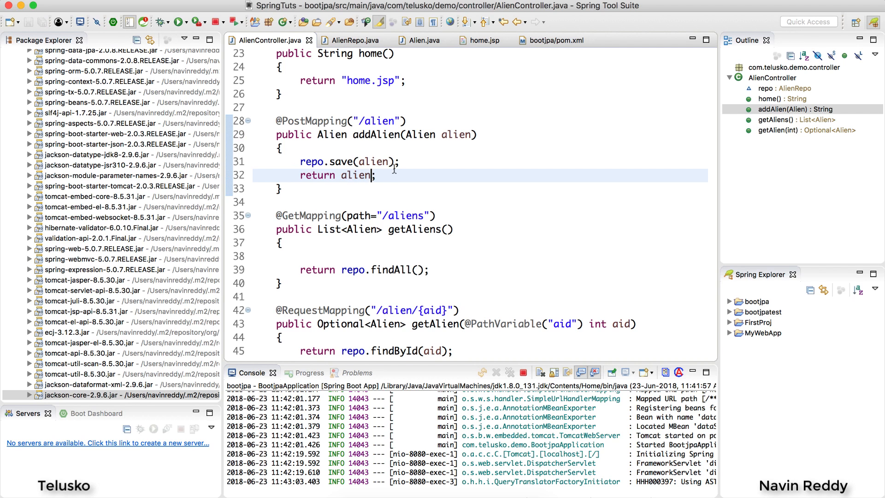
{"action": "type", "text": ";"}
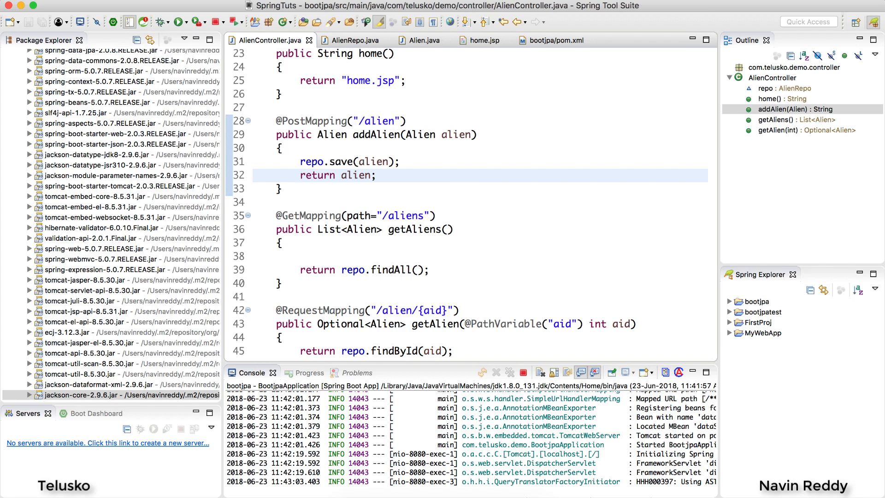
Resend POST localhost:8080/alien and get back alien 106, Priya, ML as JSON with 200 OK.
{"action": "left_click", "coordinate": [370, 175]}
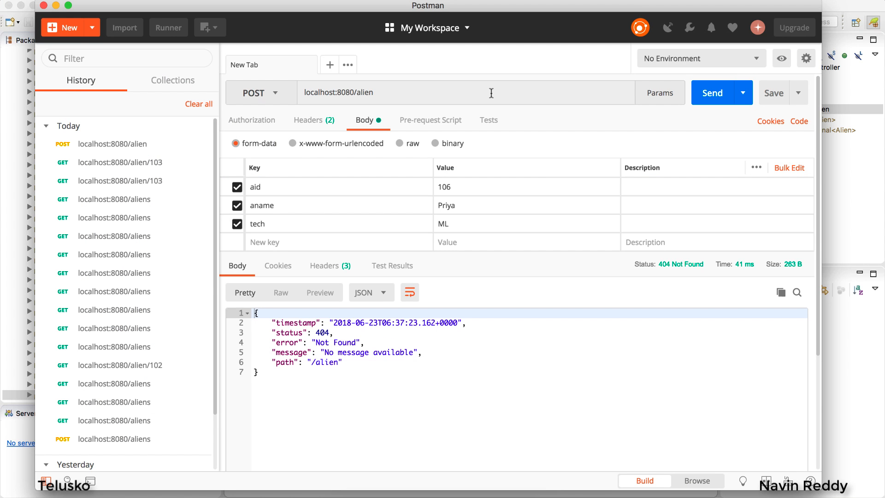
{"action": "left_click", "coordinate": [713, 92]}
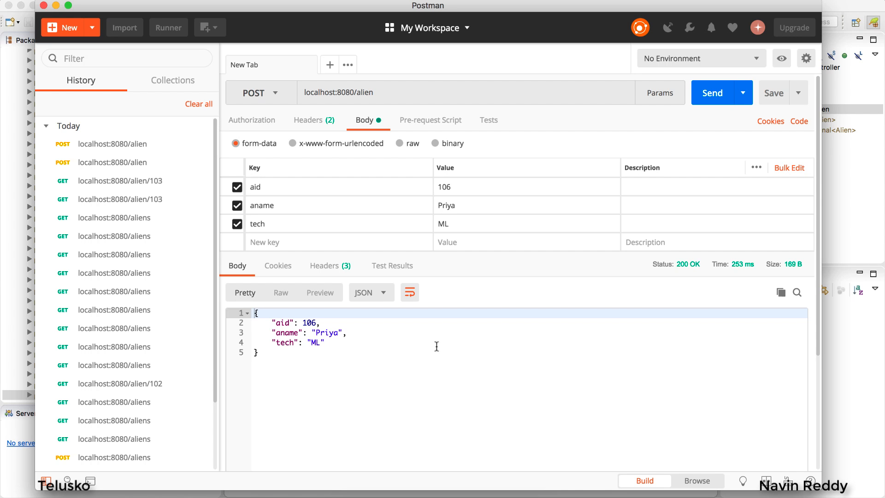
{"action": "mouse_move", "coordinate": [431, 355]}
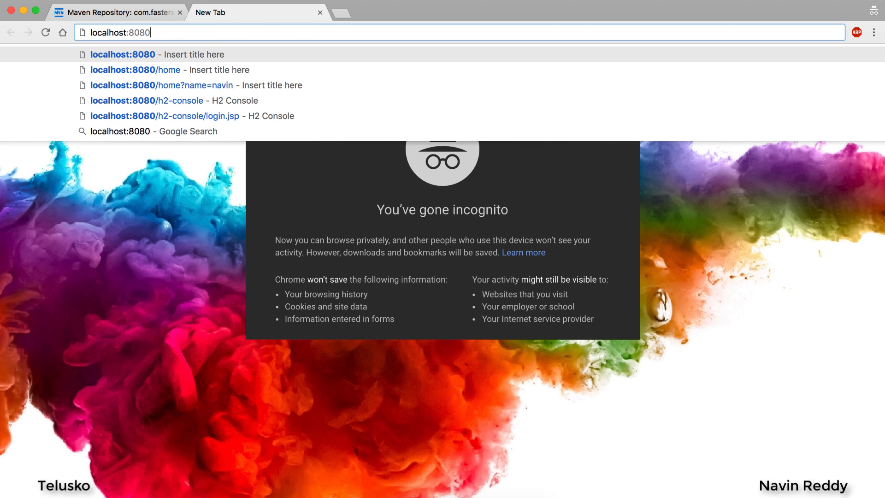
Open localhost:8080/h2-console and place the cursor in the SQL statement box.
{"action": "left_click", "coordinate": [147, 100]}
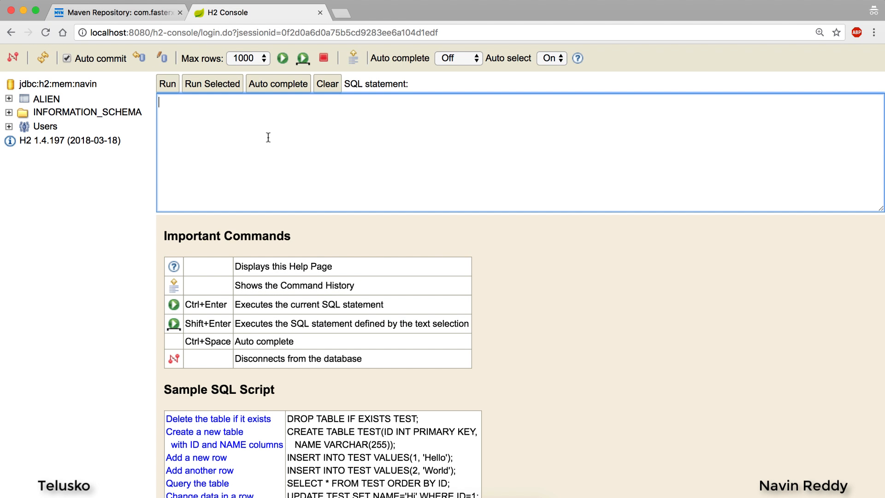
{"action": "left_click", "coordinate": [303, 58]}
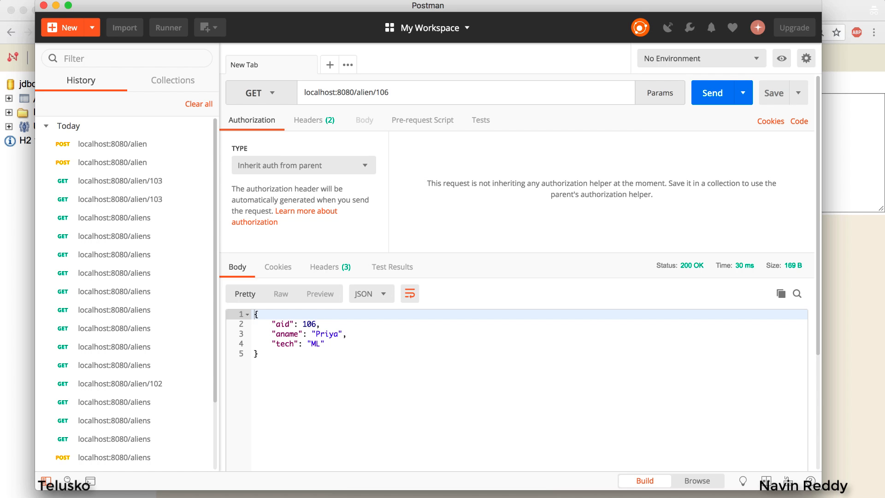
Send GET localhost:8080/alien/106, then switch back to POST /alien and view the body.
{"action": "left_click", "coordinate": [712, 92]}
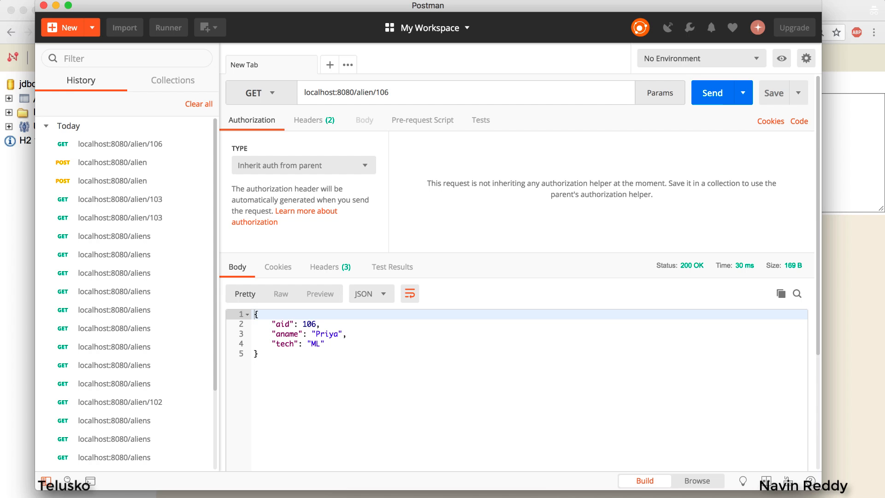
{"action": "mouse_move", "coordinate": [299, 87]}
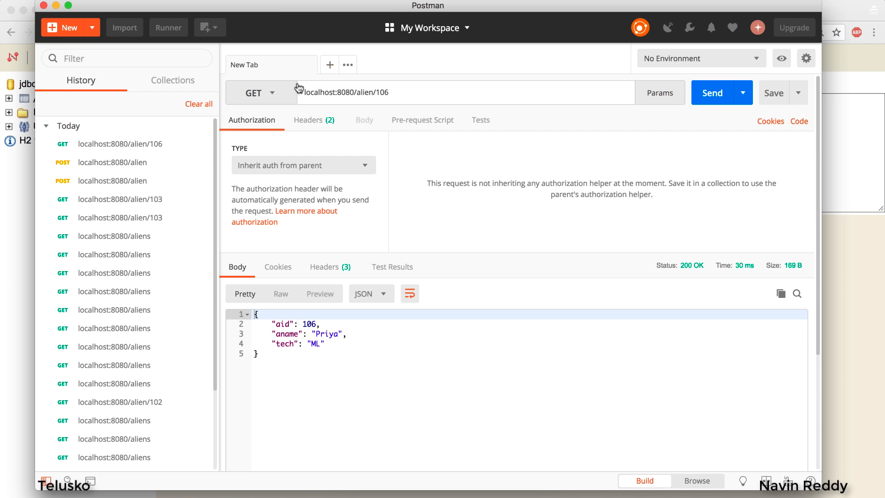
{"action": "left_click", "coordinate": [261, 92]}
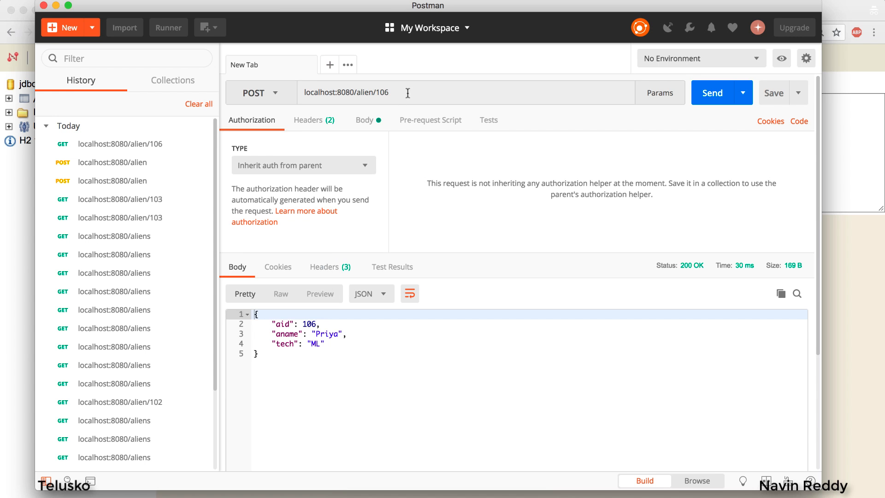
{"action": "key", "text": "Backspace"}
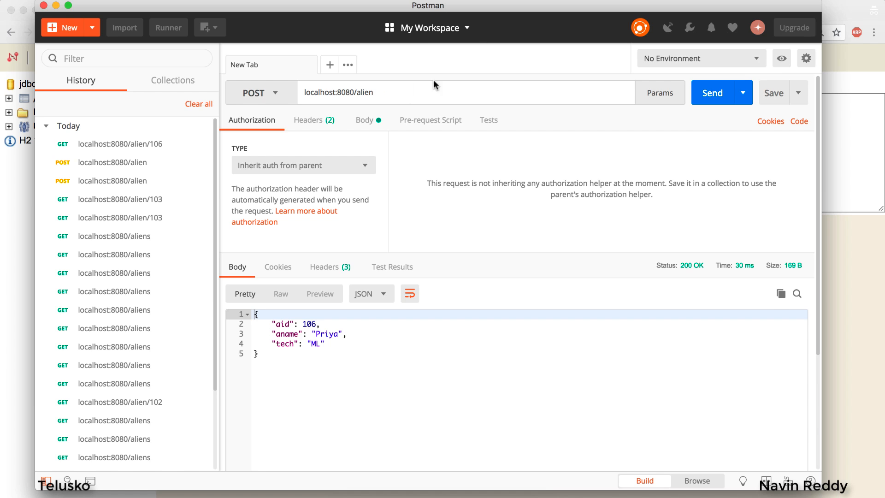
{"action": "left_click", "coordinate": [363, 120]}
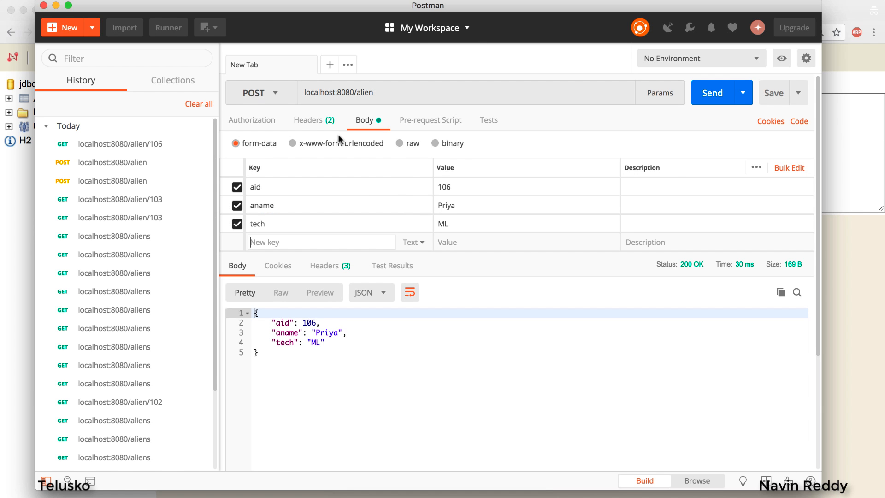
{"action": "mouse_move", "coordinate": [410, 146]}
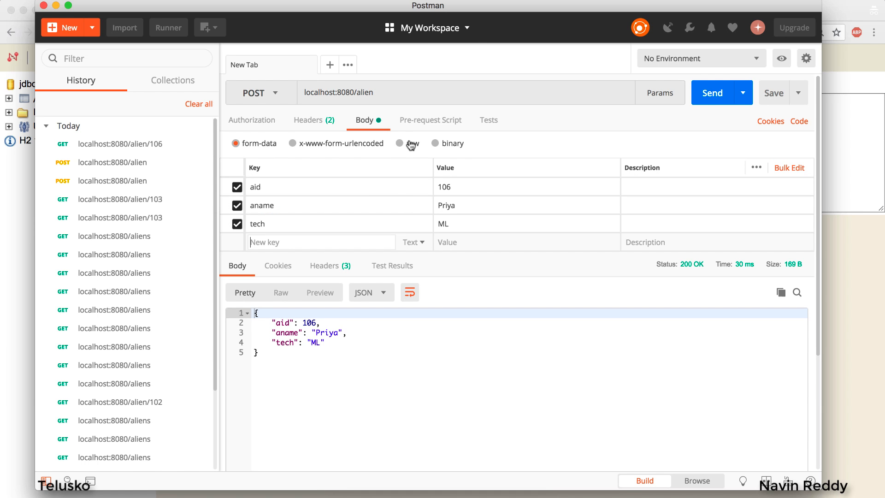
Send a raw JSON body with aid 107, aname Gordan, tech Robotics; response has aid 0 and null fields.
{"action": "left_click", "coordinate": [399, 143]}
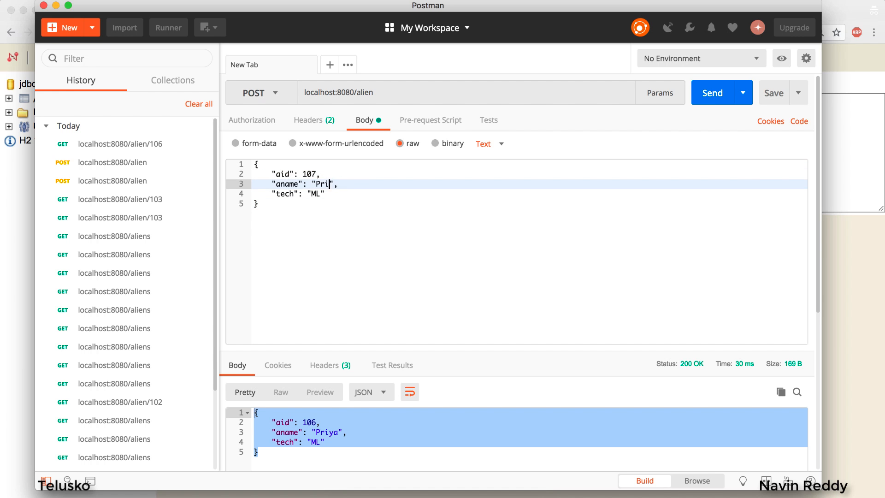
{"action": "type", "text": "Gordan"}
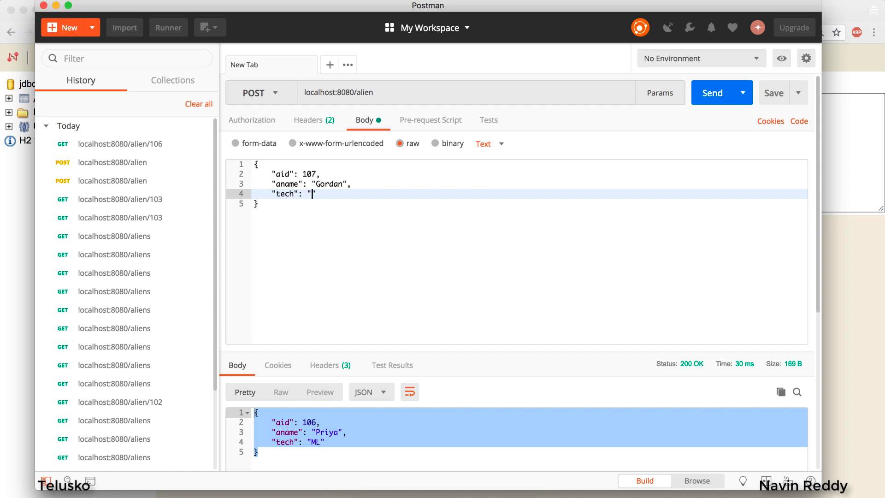
{"action": "type", "text": "Robotics"}
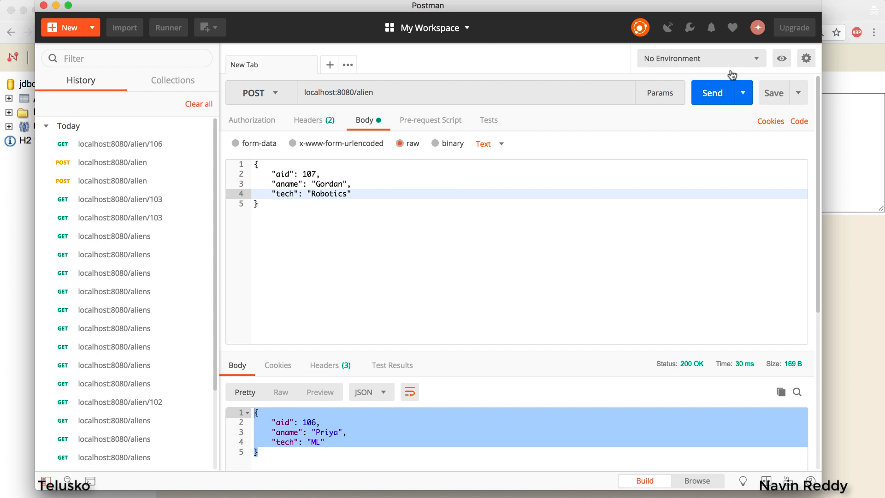
{"action": "left_click", "coordinate": [712, 92]}
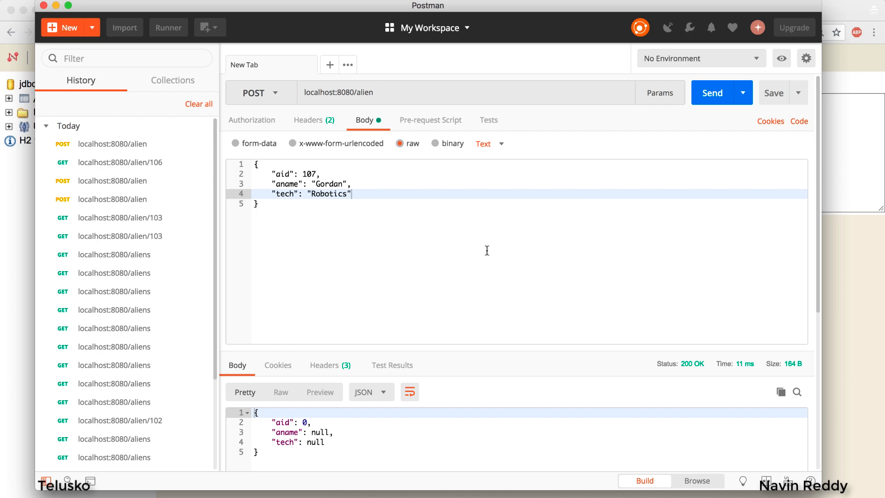
{"action": "mouse_move", "coordinate": [493, 232]}
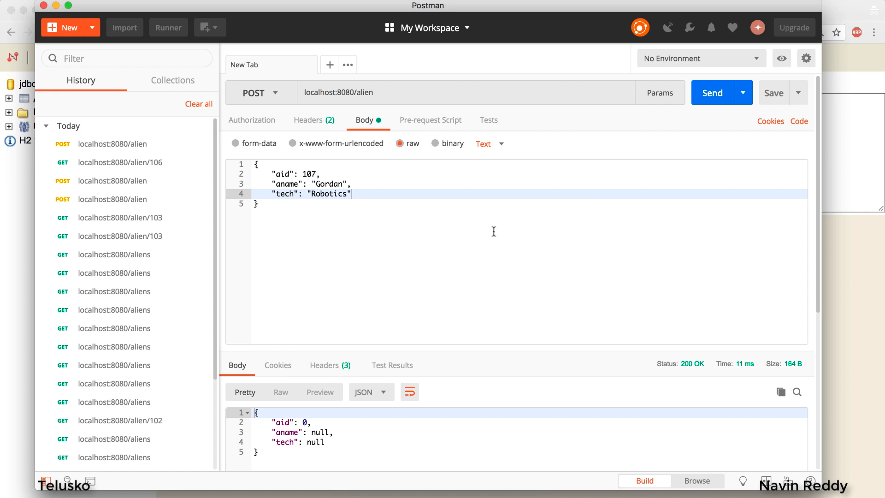
{"action": "left_click", "coordinate": [712, 92]}
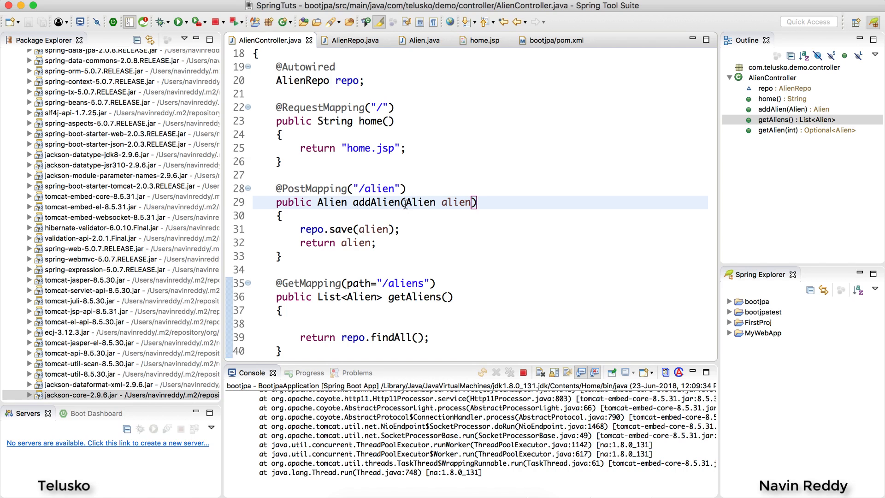
{"action": "type", "text": "@Req"}
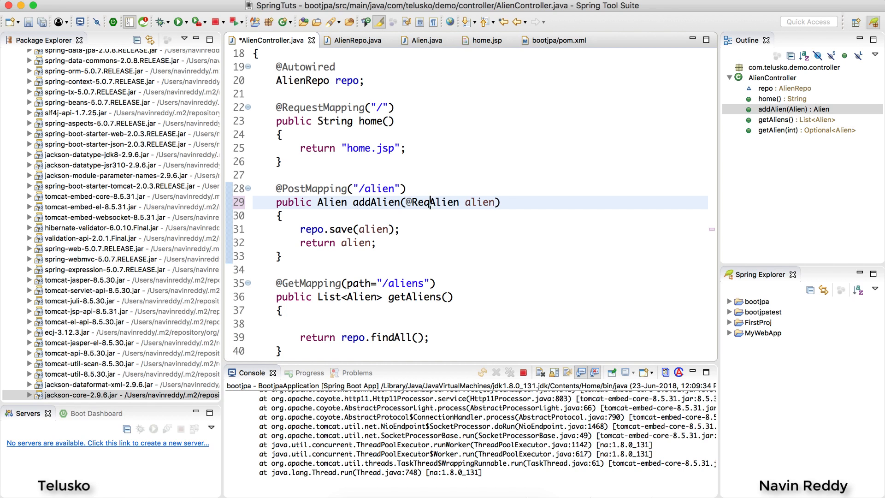
{"action": "type", "text": "uest"}
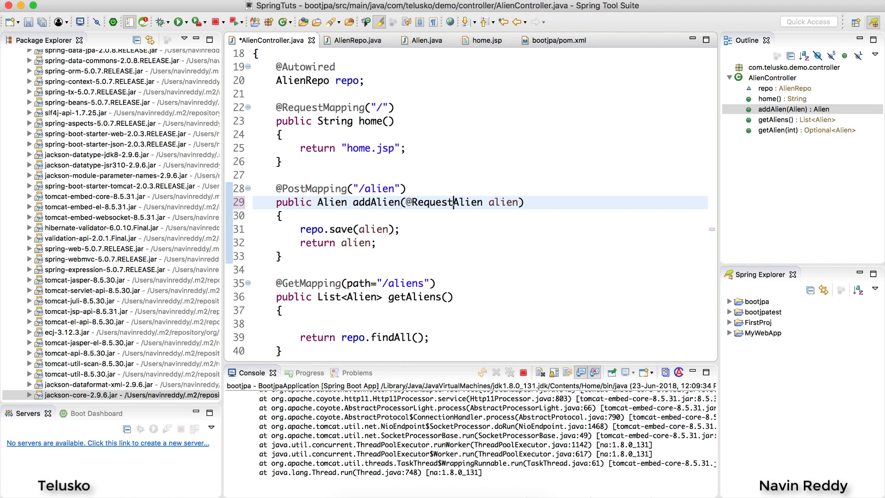
{"action": "type", "text": "Body"}
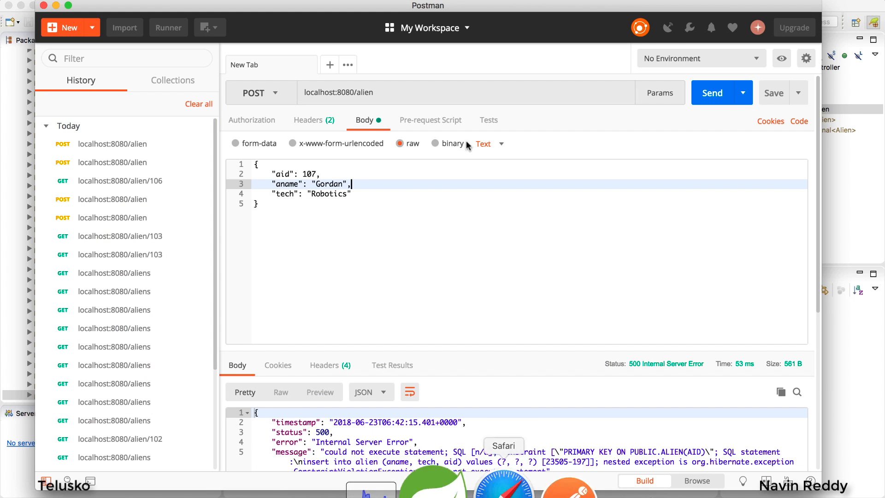
After the 415 error, mark the raw body as JSON (application/json) and resend to get 200 OK echoing 107 Gordan, Robotics.
{"action": "left_click", "coordinate": [712, 92]}
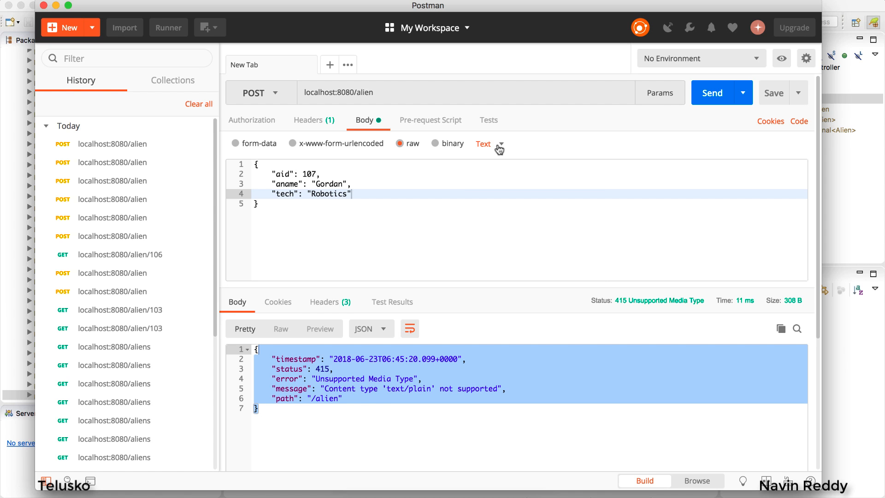
{"action": "left_click", "coordinate": [501, 144]}
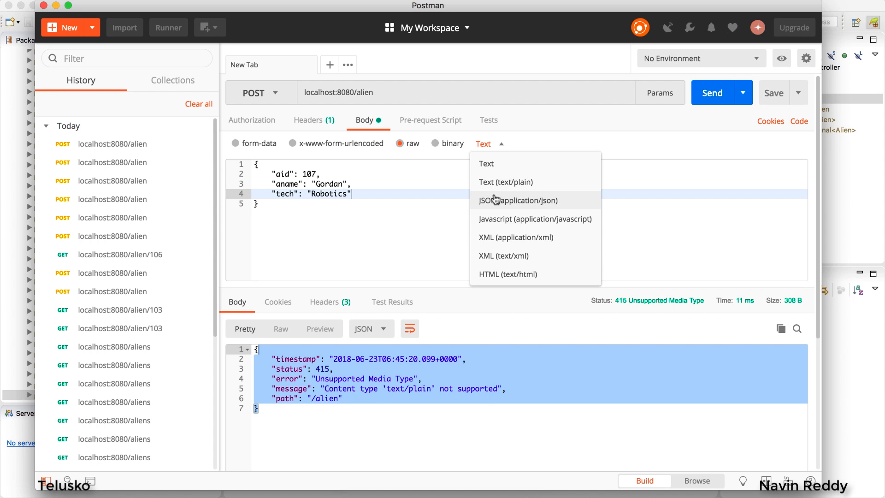
{"action": "left_click", "coordinate": [518, 200]}
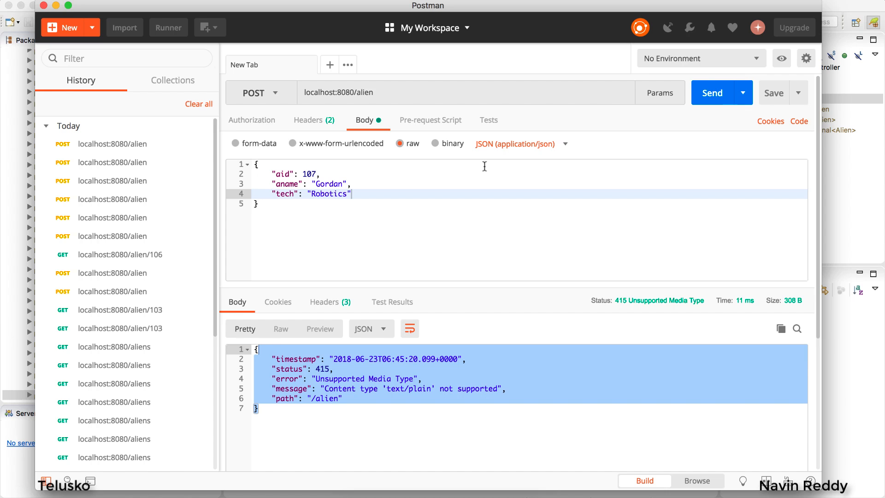
{"action": "left_click", "coordinate": [712, 92]}
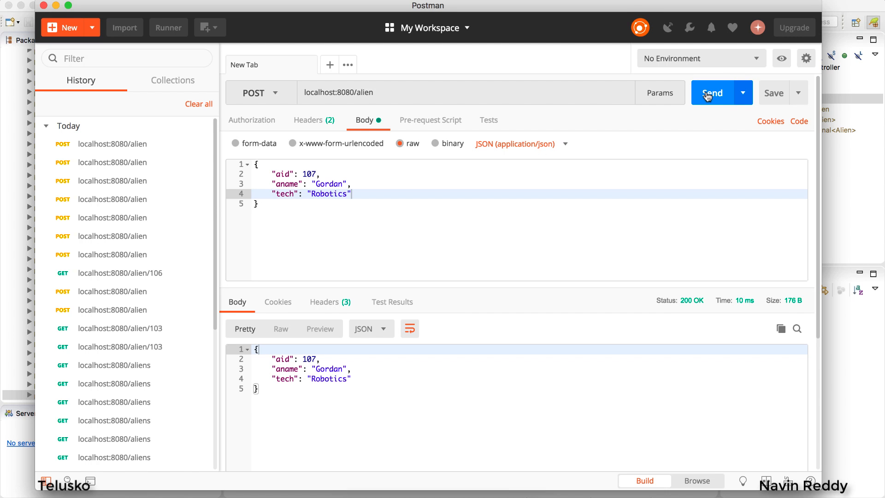
{"action": "left_click", "coordinate": [325, 358]}
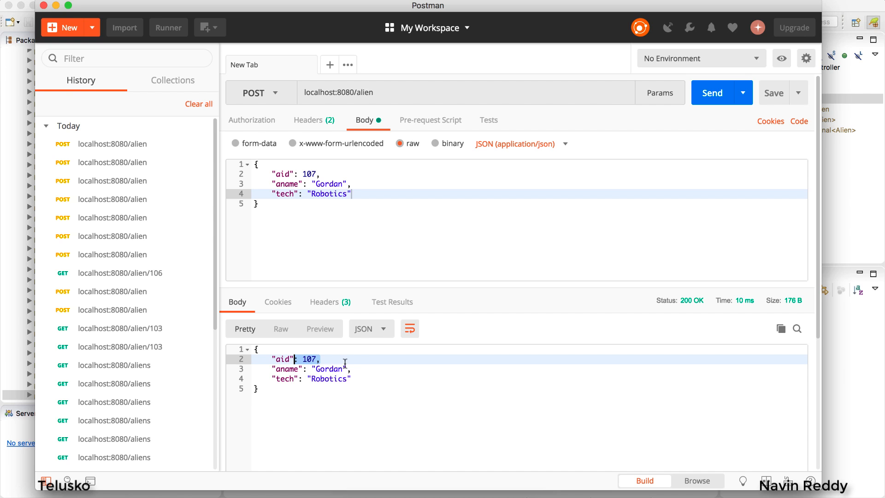
{"action": "mouse_move", "coordinate": [335, 372]}
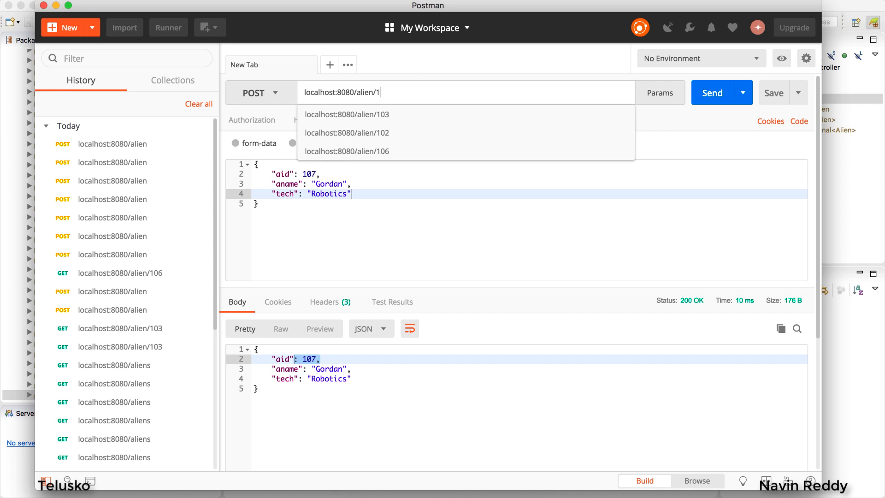
Send GET localhost:8080/alien/107 returning Gordan, Robotics, then return to STS.
{"action": "left_click", "coordinate": [260, 92]}
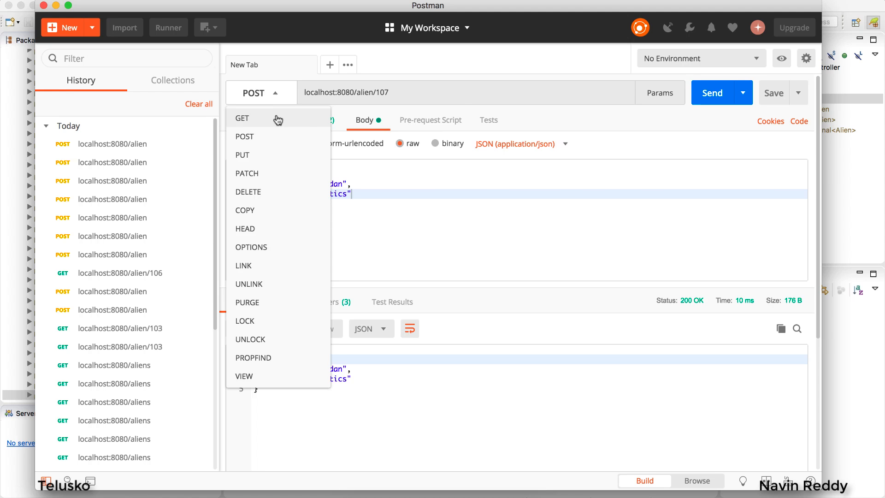
{"action": "left_click", "coordinate": [242, 118]}
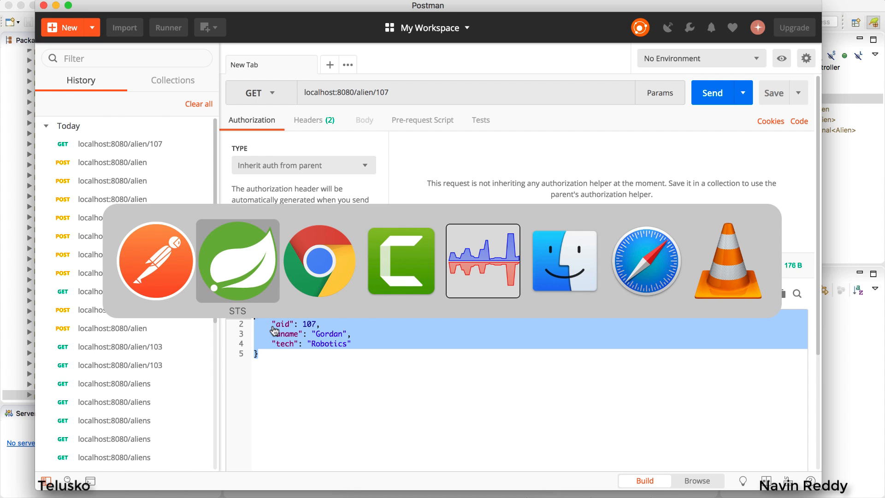
{"action": "left_click", "coordinate": [237, 260]}
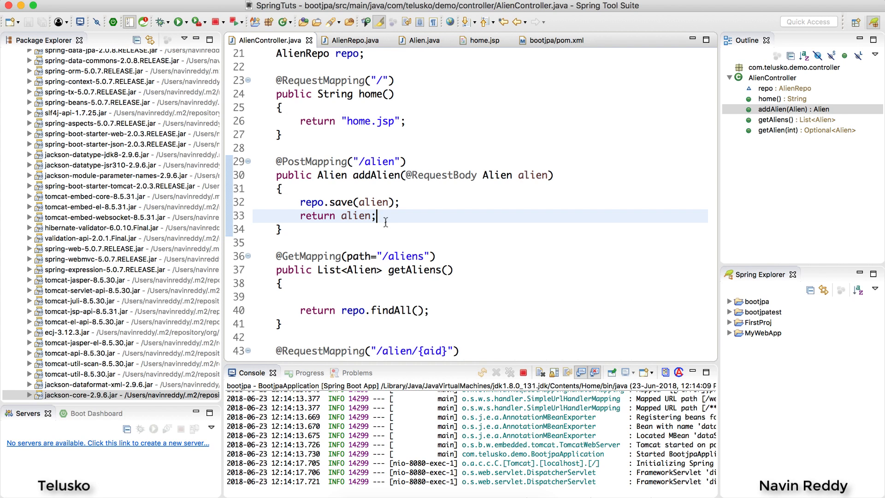
{"action": "scroll", "scroll_direction": "down", "scroll_amount": 3}
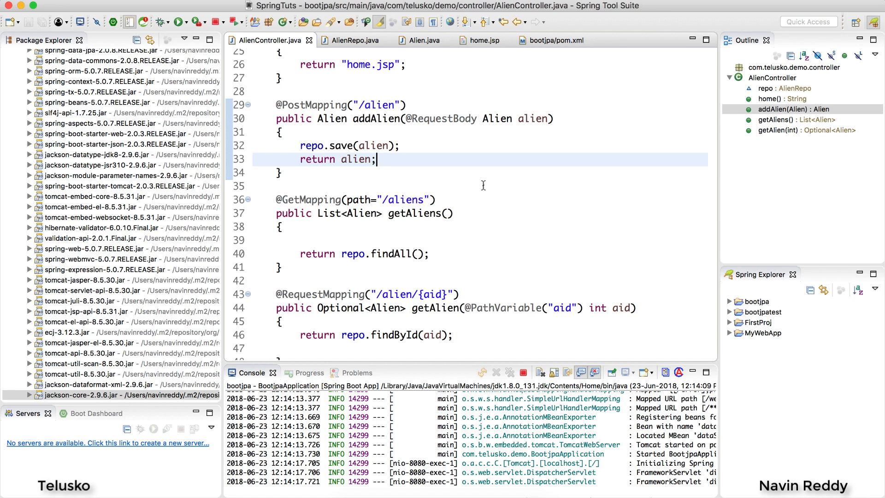
{"action": "scroll", "scroll_direction": "down", "scroll_amount": 3}
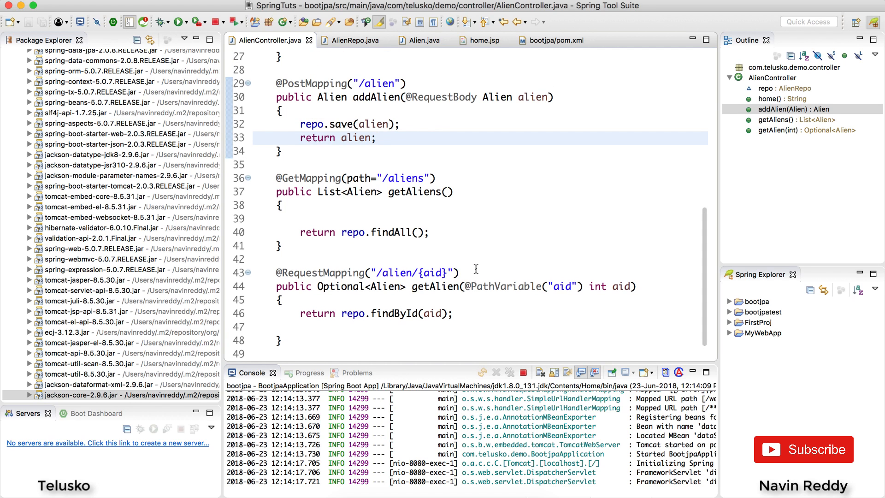
{"action": "left_click", "coordinate": [377, 137]}
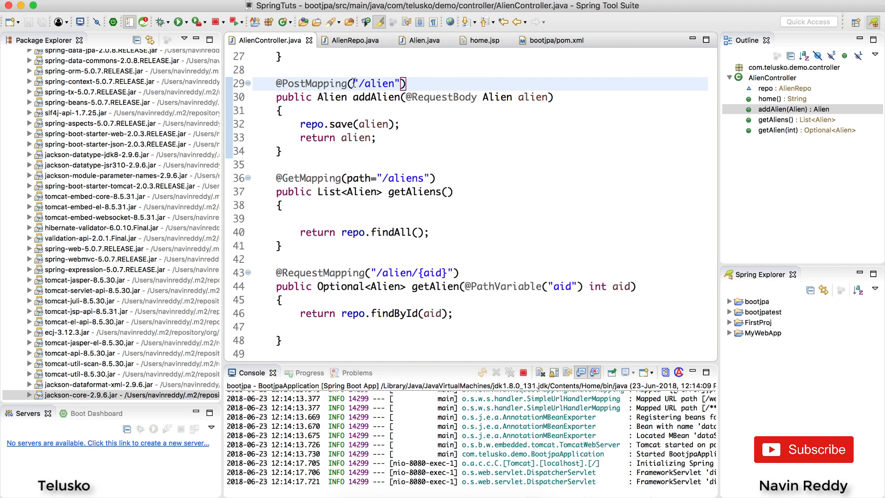
{"action": "type", "text": "path="}
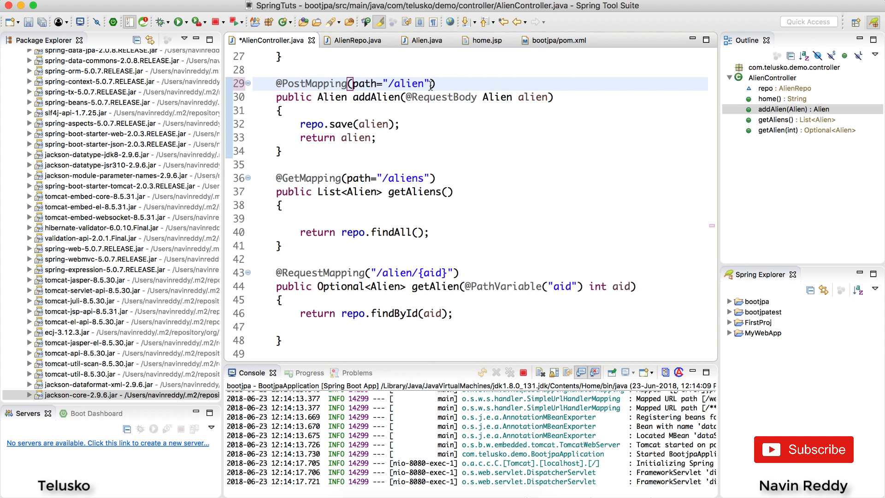
{"action": "type", "text": ",consumes"}
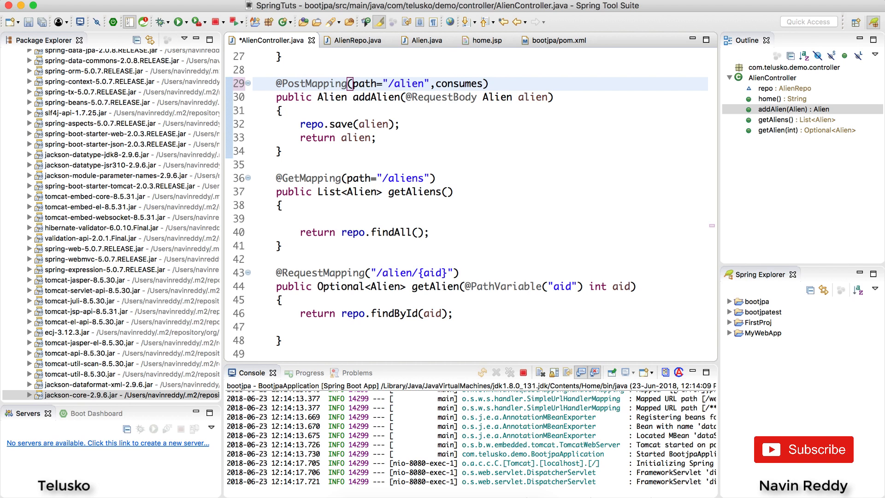
{"action": "type", "text": "= {}"}
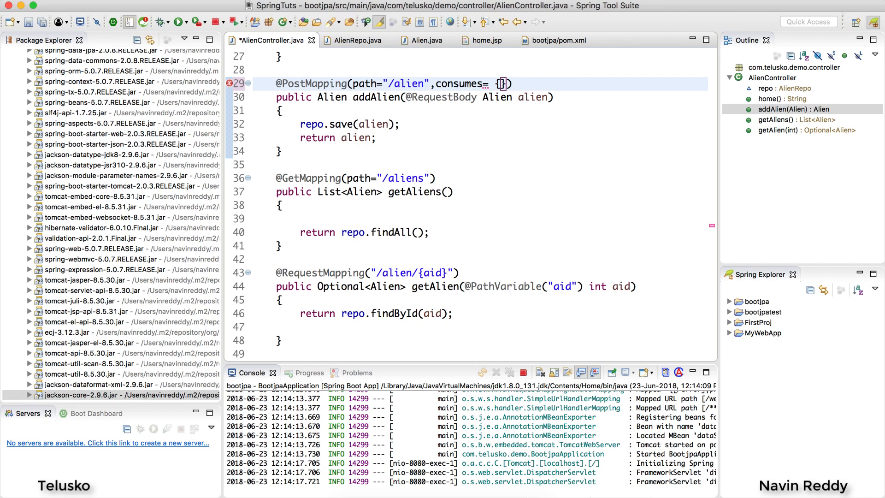
{"action": "type", "text": "\"applic"}
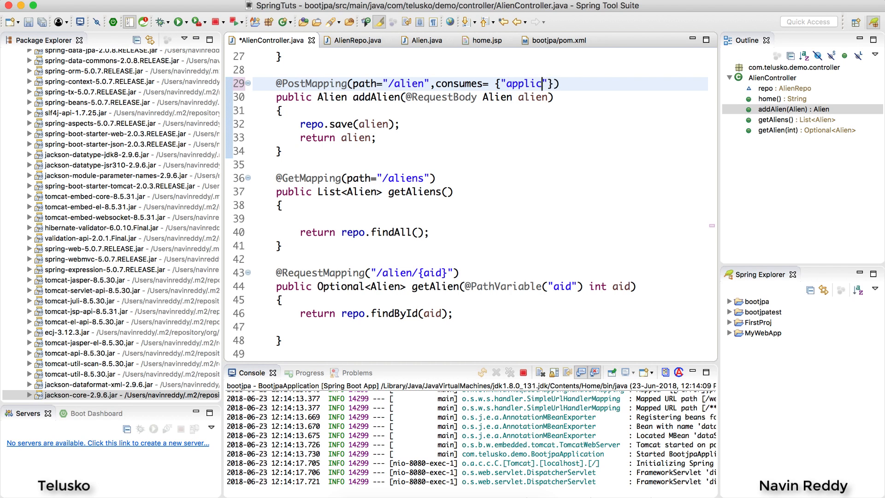
{"action": "type", "text": "ation/jspn"}
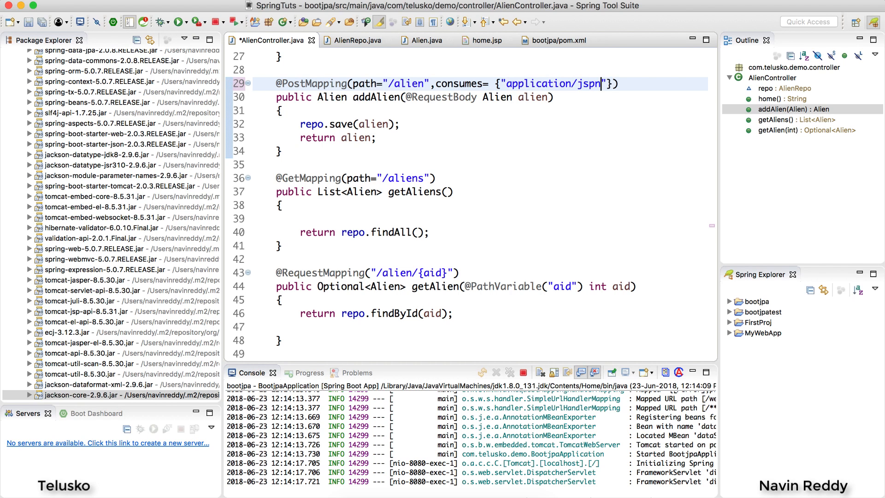